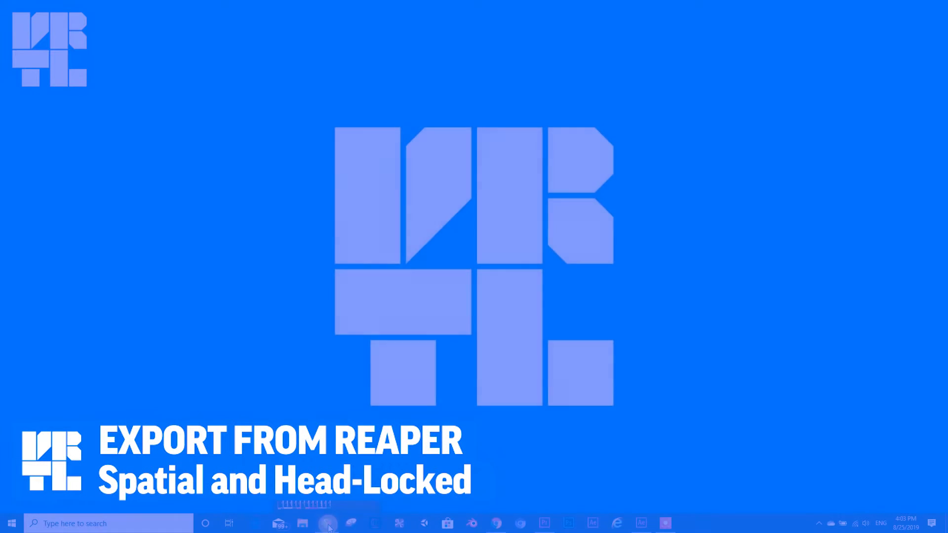
Select the 3D MASTER track and mark a time selection from 0:00 to about 0:08 over its clip
click(328, 523)
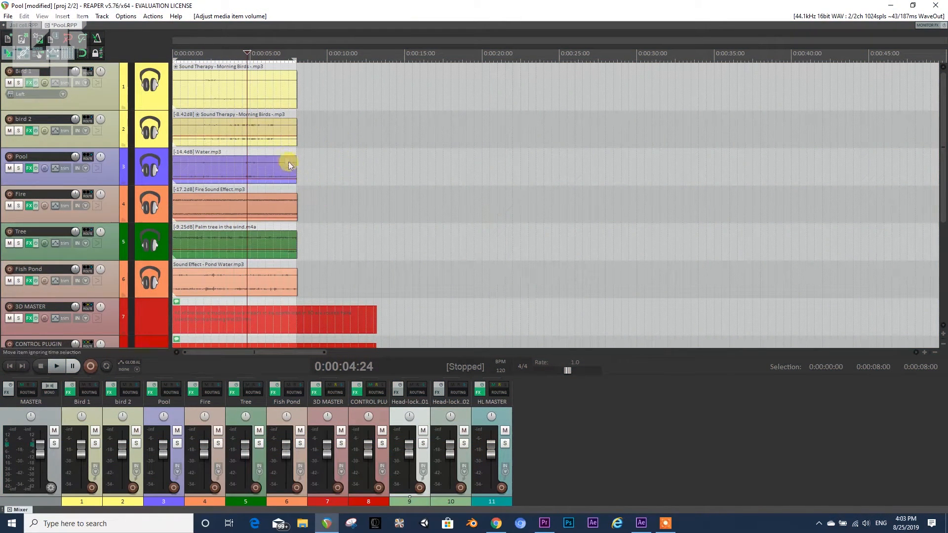
scroll(down, 3)
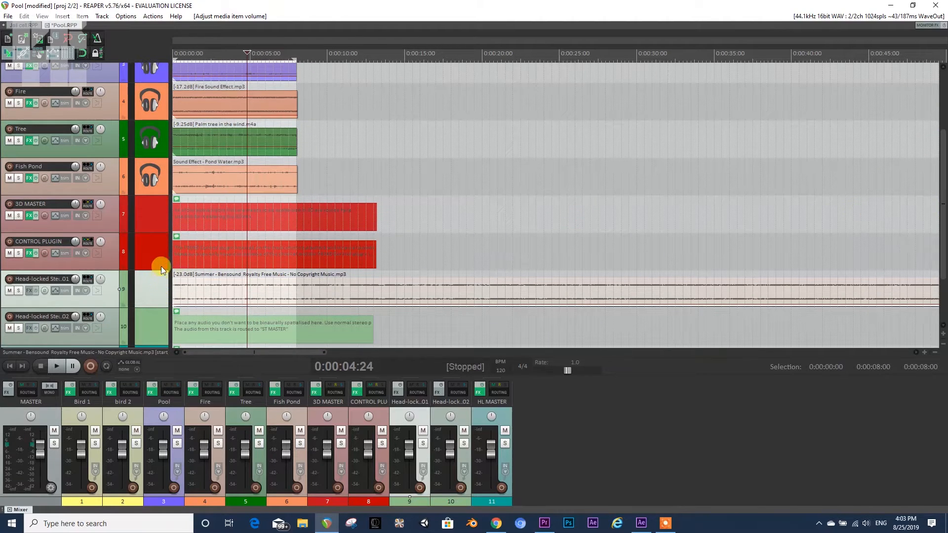
mouse_move(168, 225)
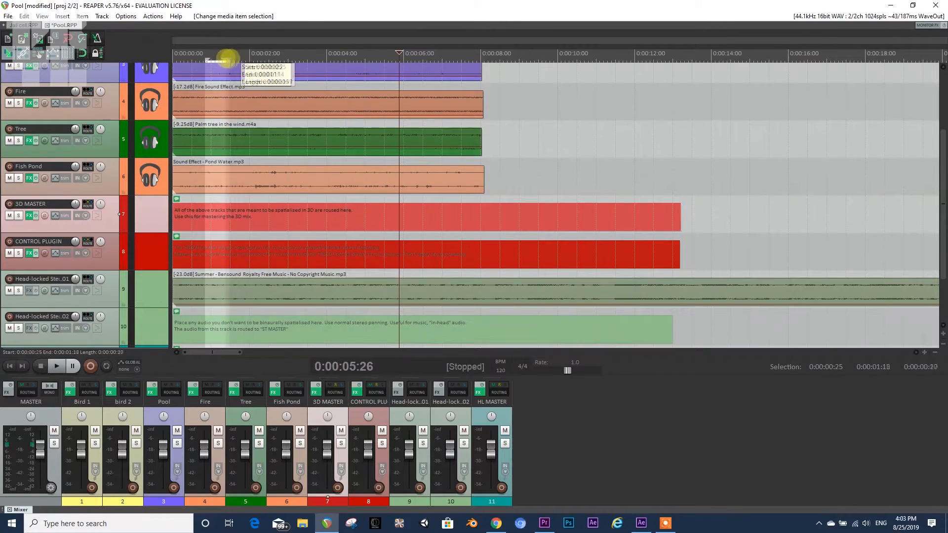
drag(205, 58, 399, 58)
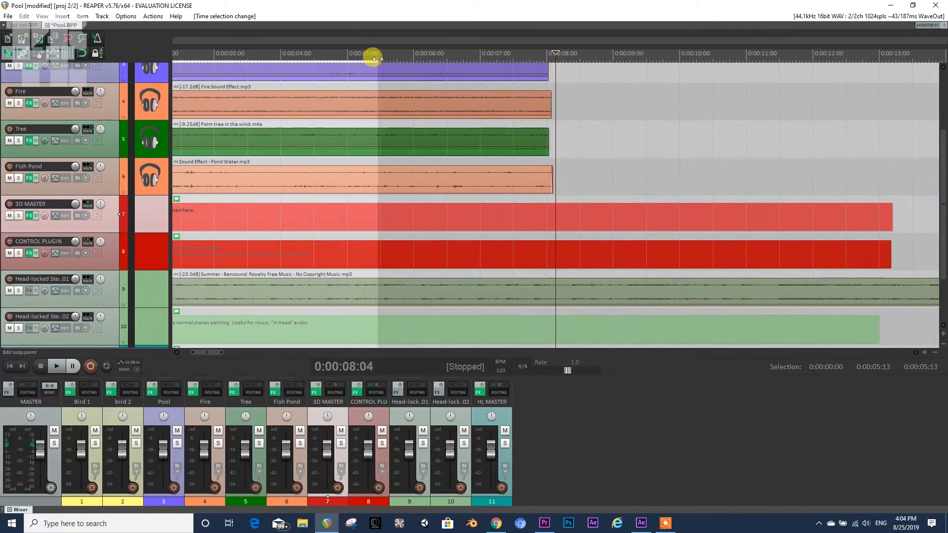
drag(372, 60, 547, 60)
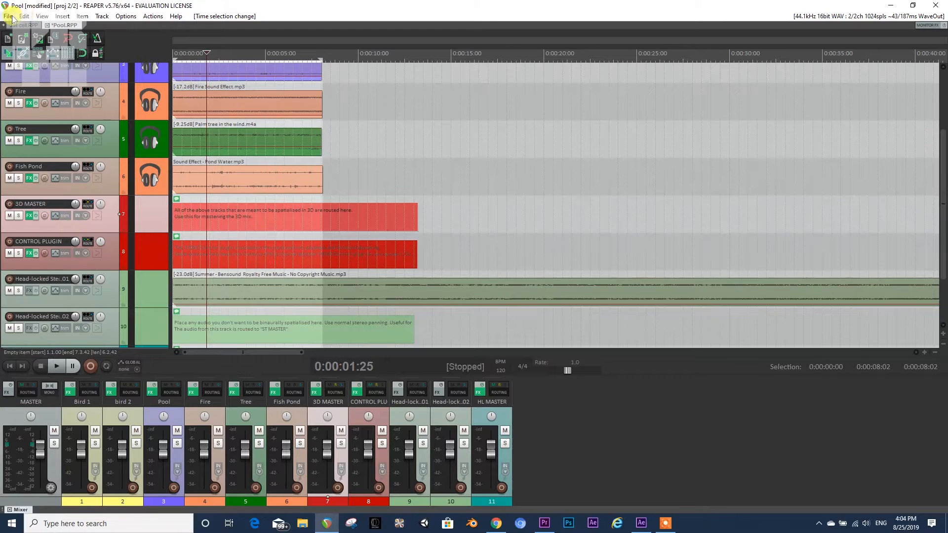
In File > Render, set the render Bounds to Time selection
click(8, 16)
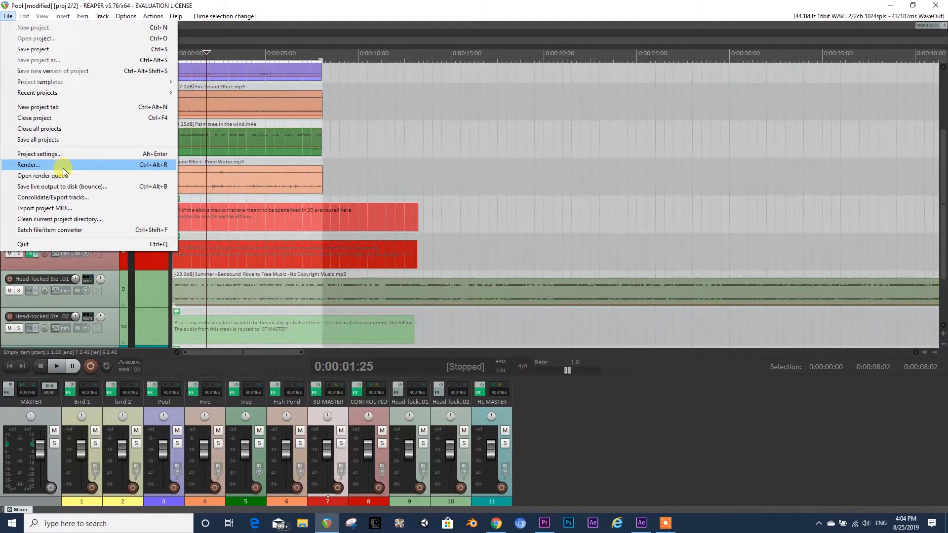
click(27, 165)
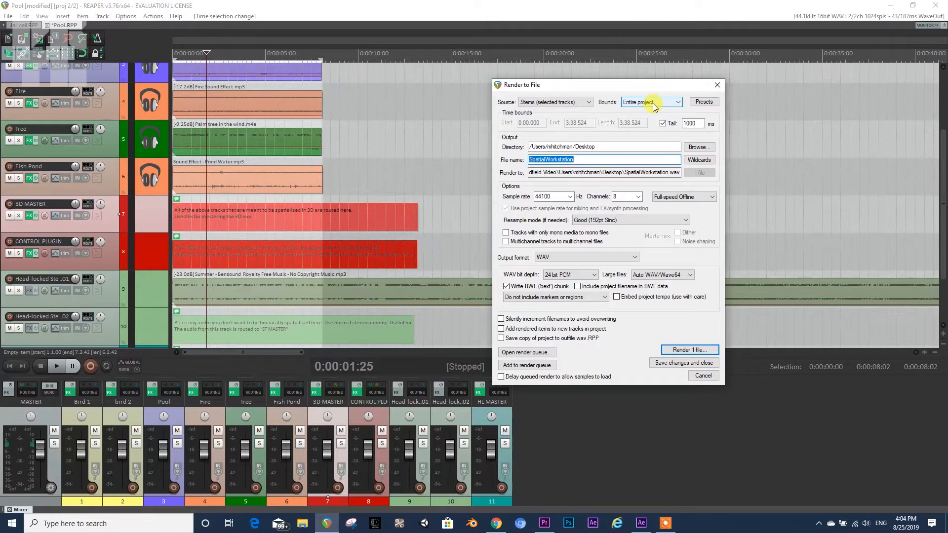
click(650, 101)
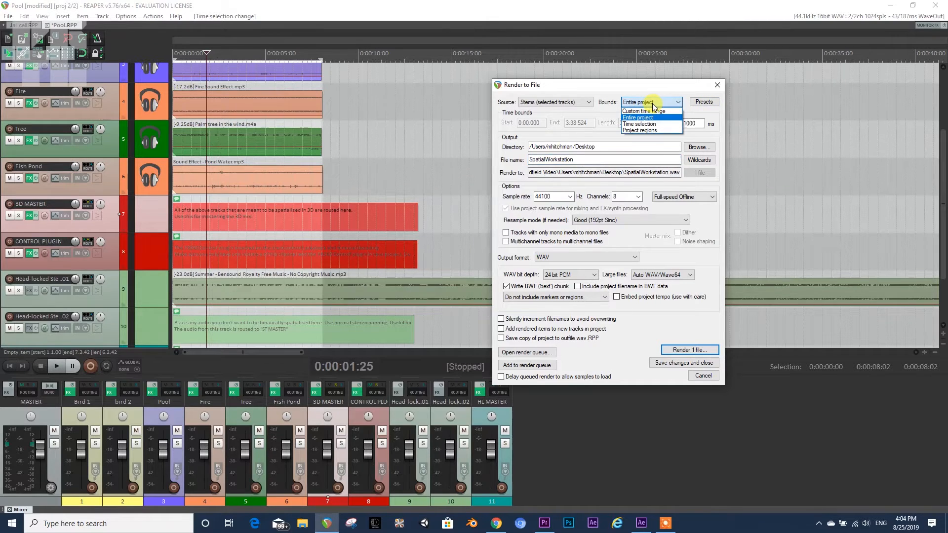
click(639, 125)
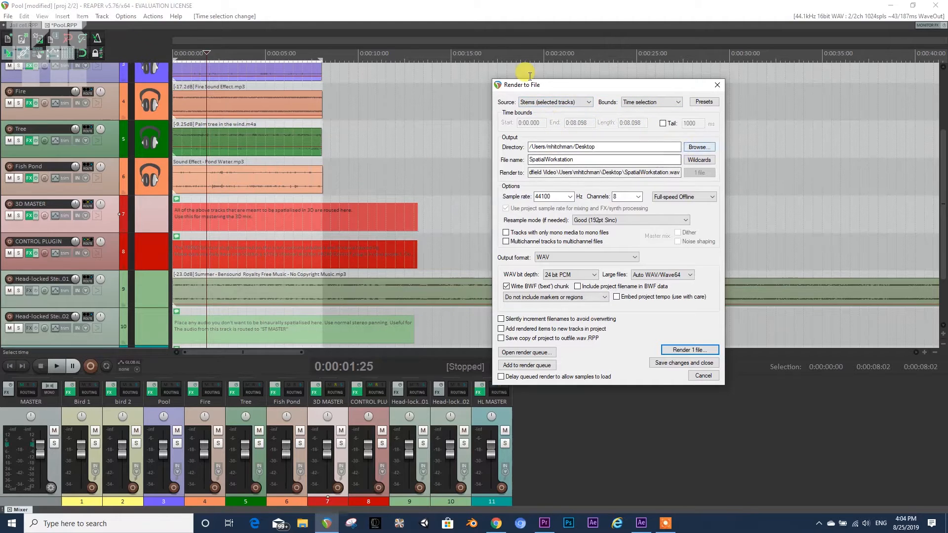
Point the output at the Soundfield Video folder as 'export example' and render the 8-channel file
click(699, 147)
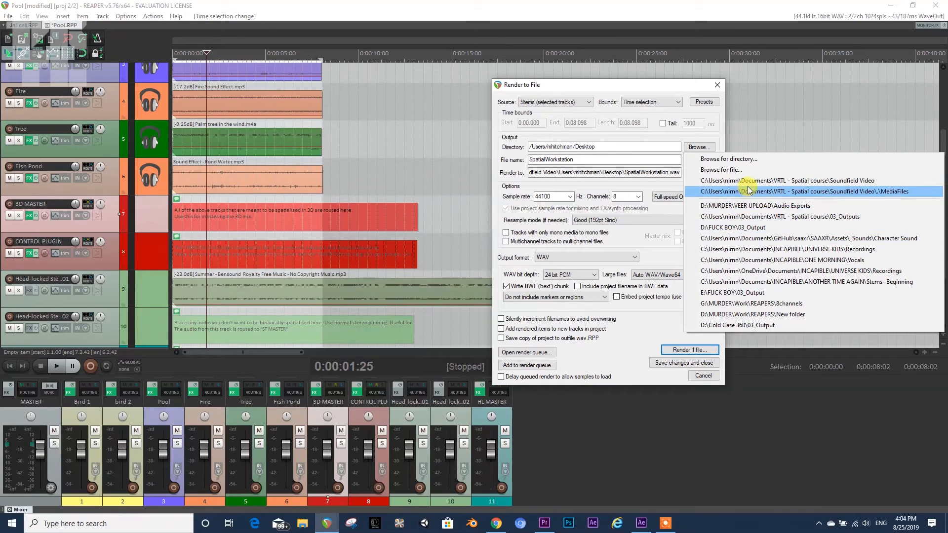
click(789, 180)
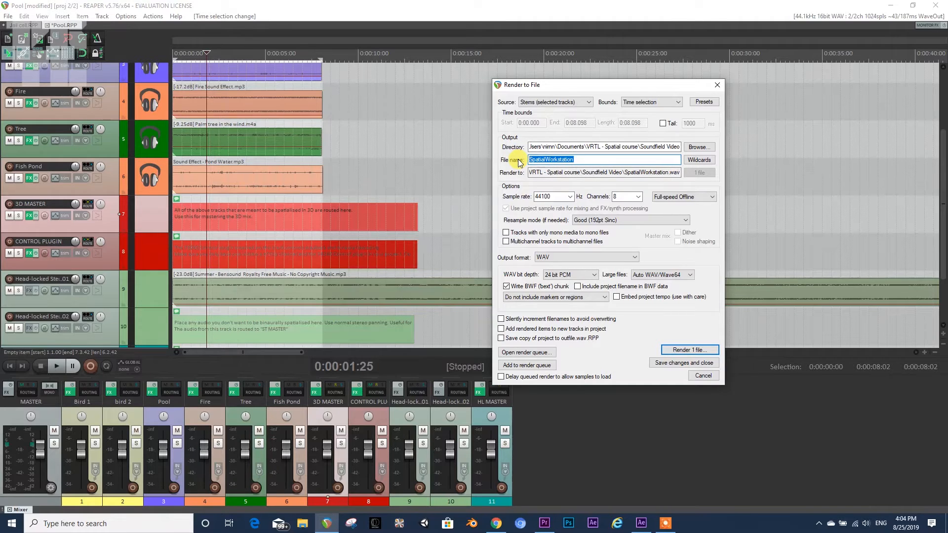
text(exportr)
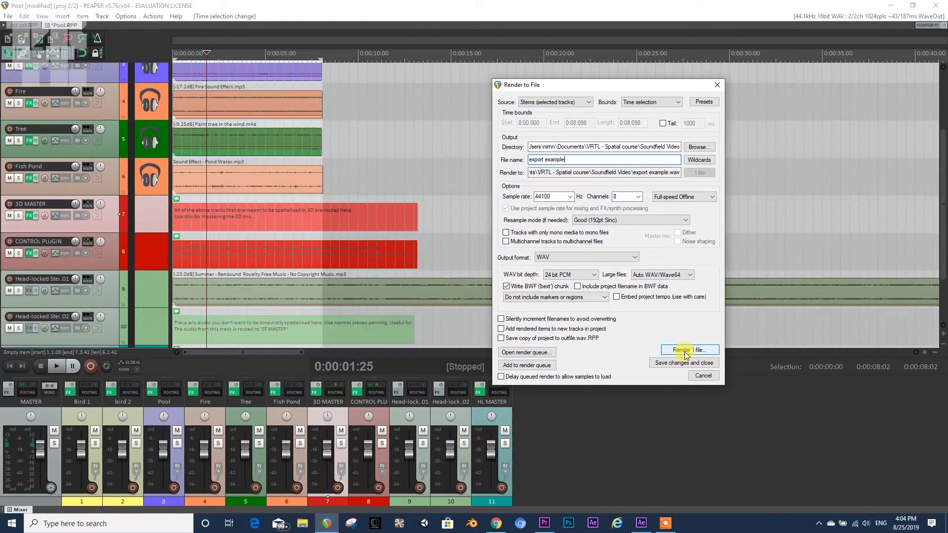
click(688, 349)
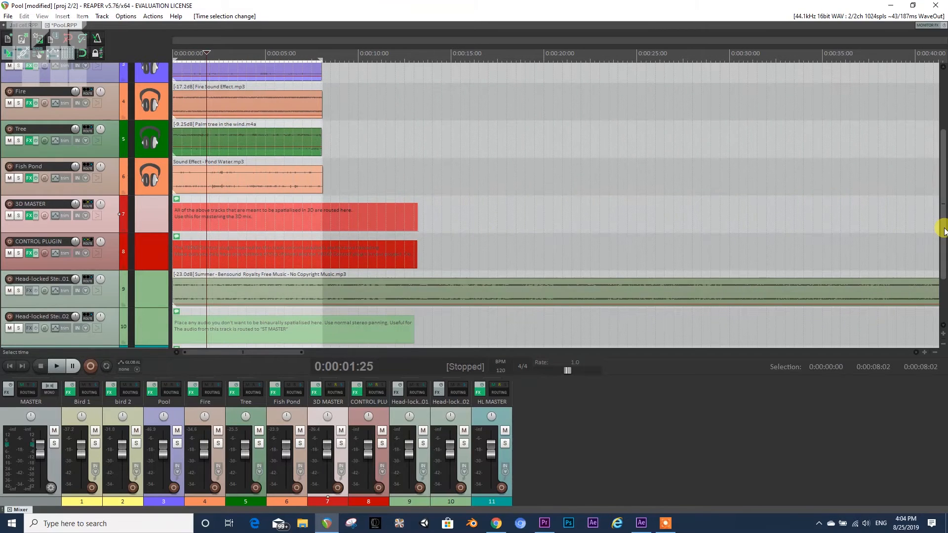
Scroll to HL MASTER, play the head-locked stereo music briefly, then stop playback
scroll(down, 3)
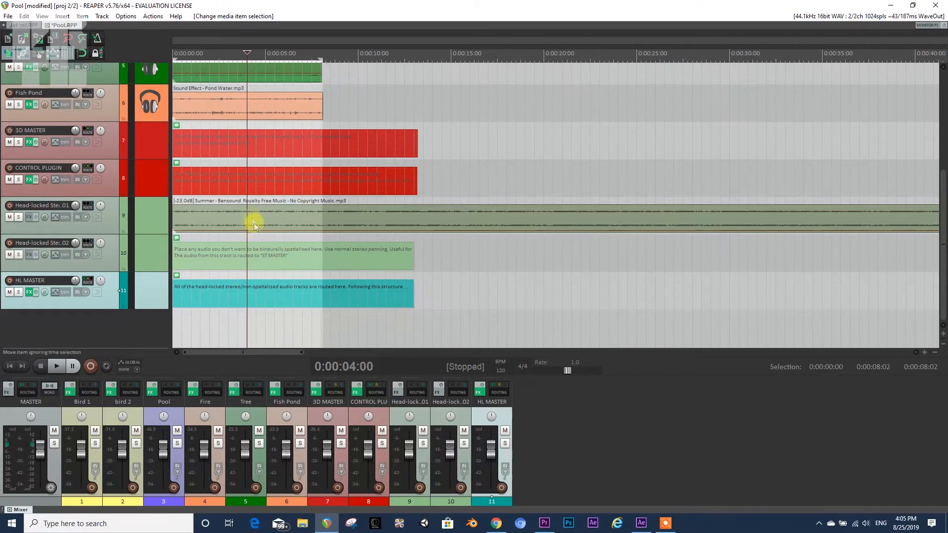
mouse_move(254, 219)
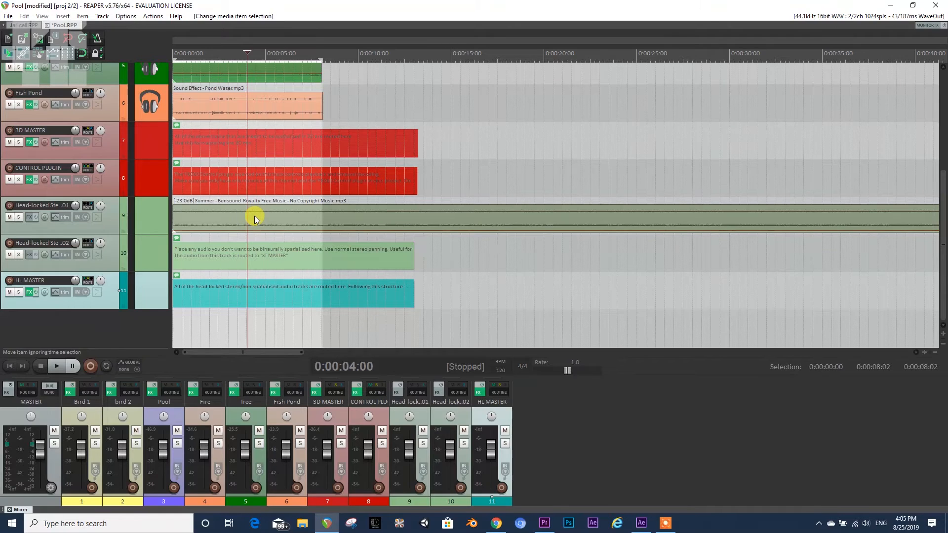
click(55, 366)
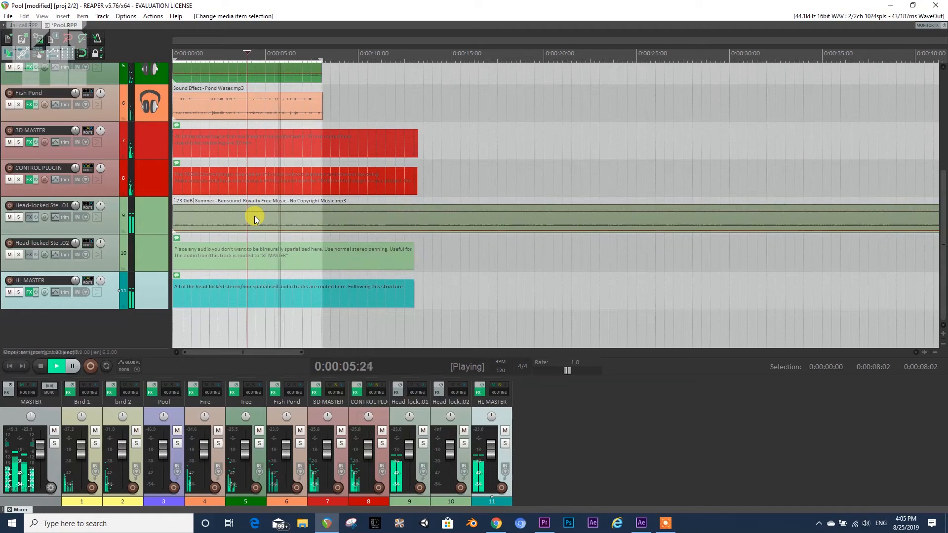
click(55, 366)
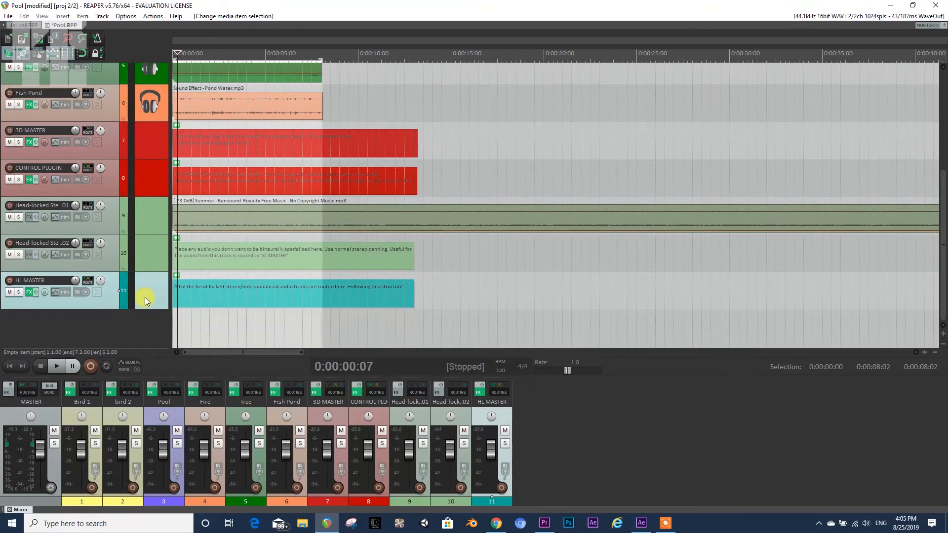
With HL MASTER selected, render a Stereo WAV named 'export example_HL' to the same folder
click(8, 16)
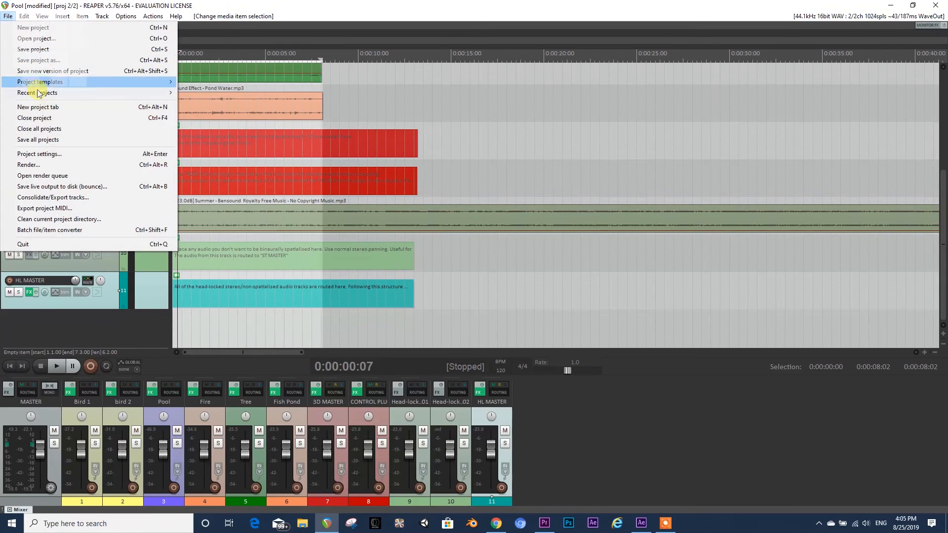
click(28, 165)
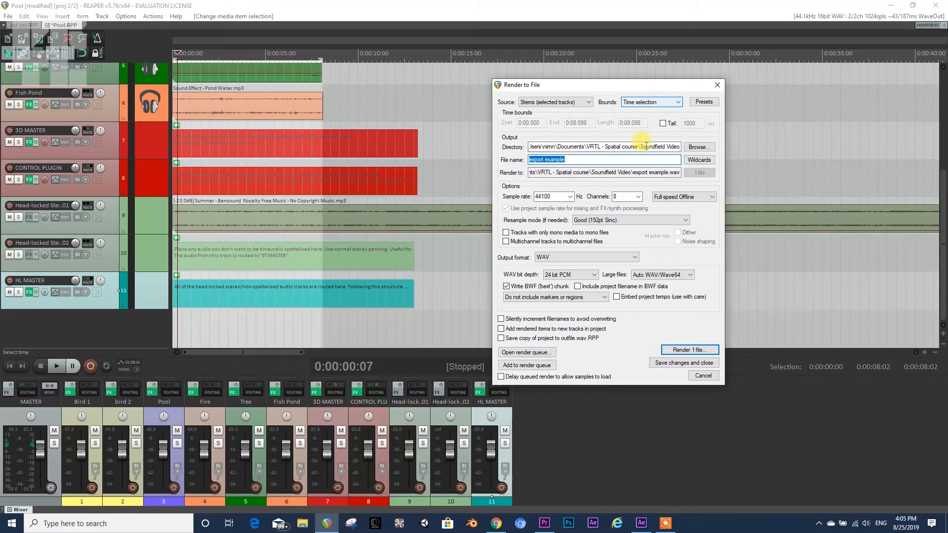
click(623, 196)
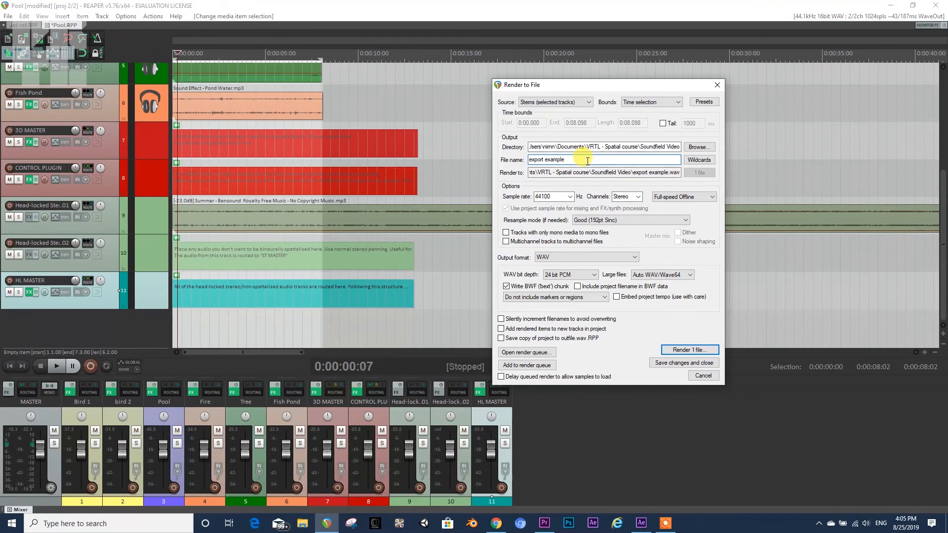
text(_HL)
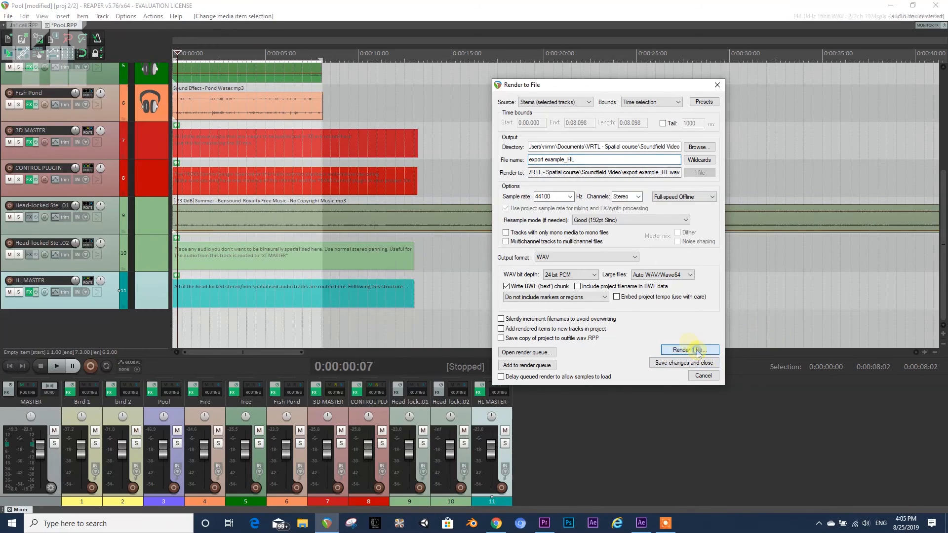
click(689, 351)
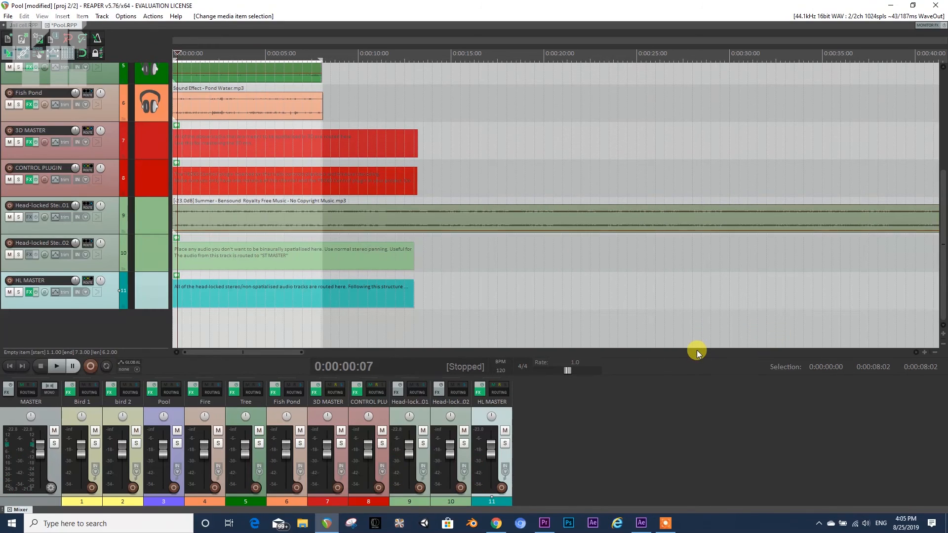